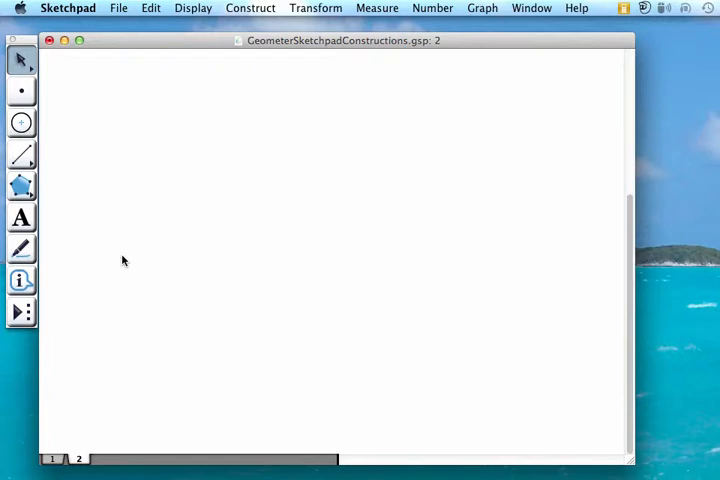
pyautogui.moveTo(105, 205)
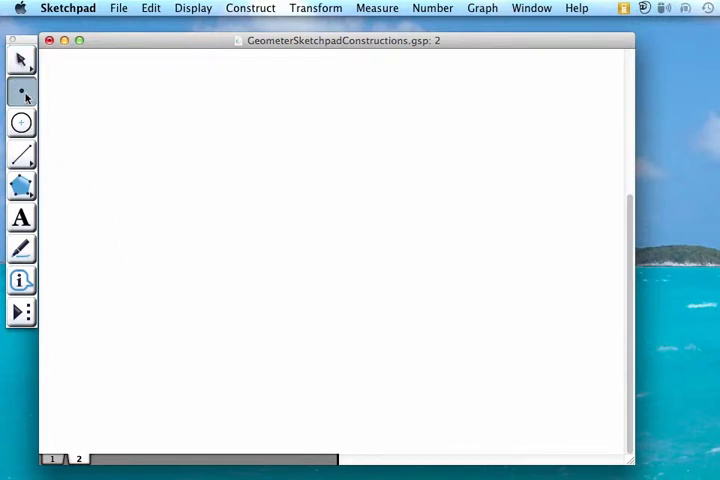
# - Place the vertex and endpoints, join the vertex to each with segments, and return to Arrow
pyautogui.click(264, 128)
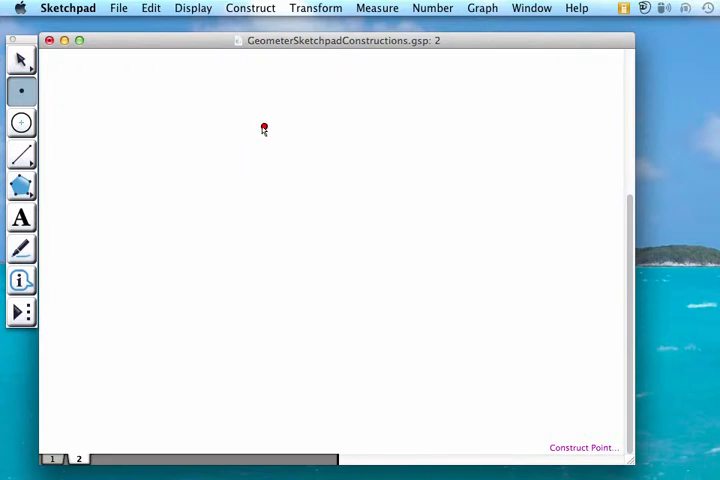
pyautogui.click(332, 234)
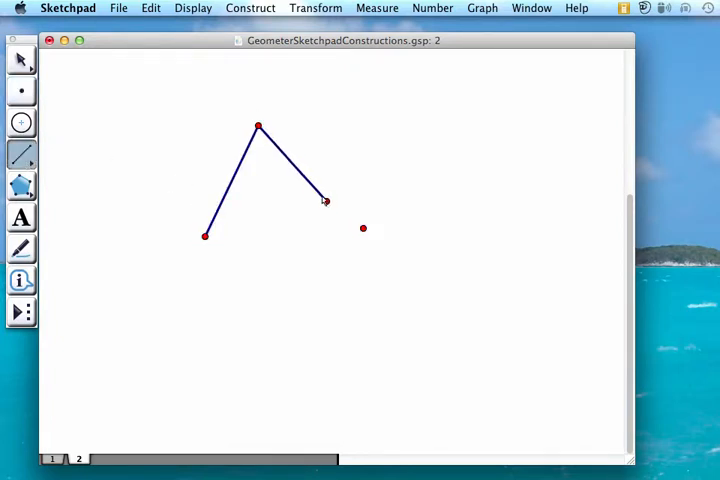
pyautogui.moveTo(324, 200); pyautogui.dragTo(363, 228)
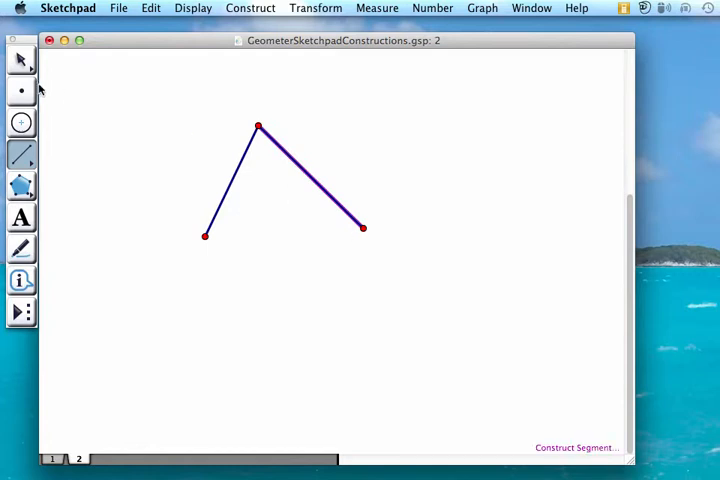
pyautogui.click(229, 225)
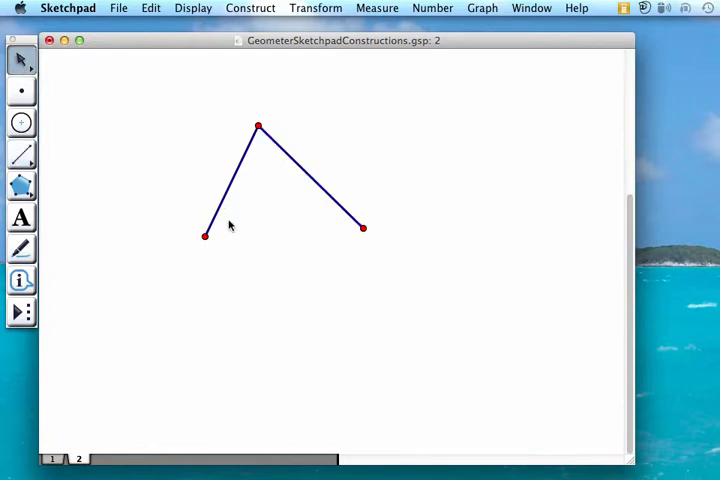
# - Select the angle's three points and construct the angle bisector ray from the vertex
pyautogui.click(205, 236)
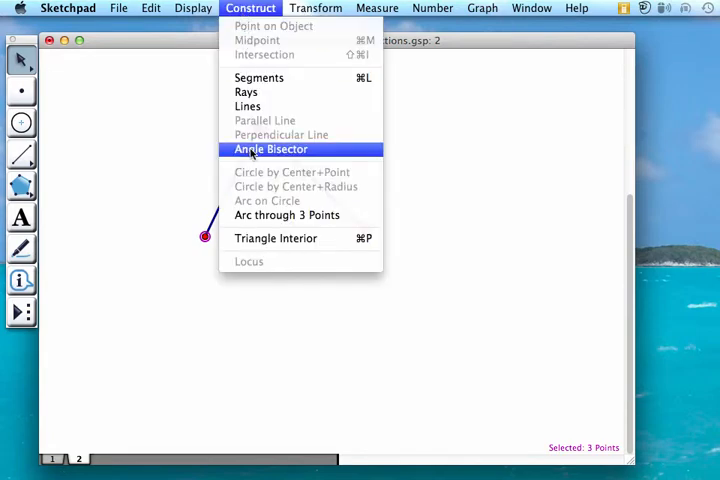
pyautogui.click(270, 149)
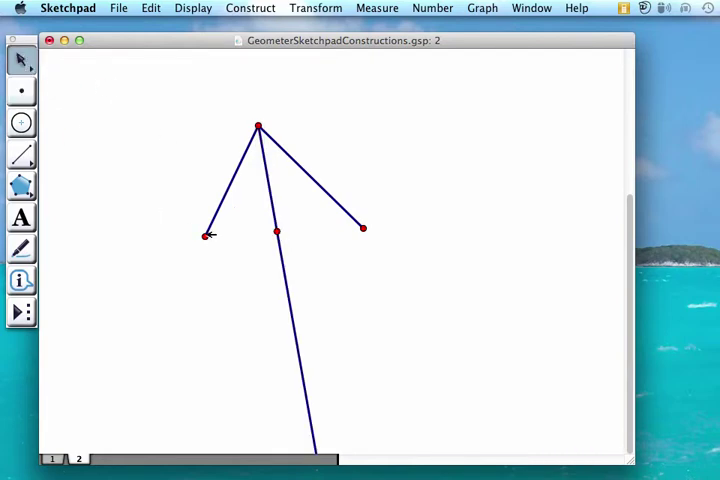
pyautogui.moveTo(205, 236)
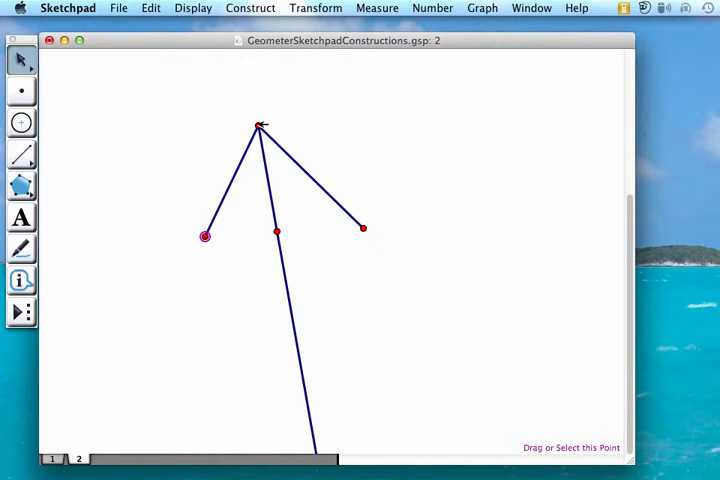
# - Select left point, vertex F and bisector point G, and measure angle EFG (35.62°)
pyautogui.click(258, 126)
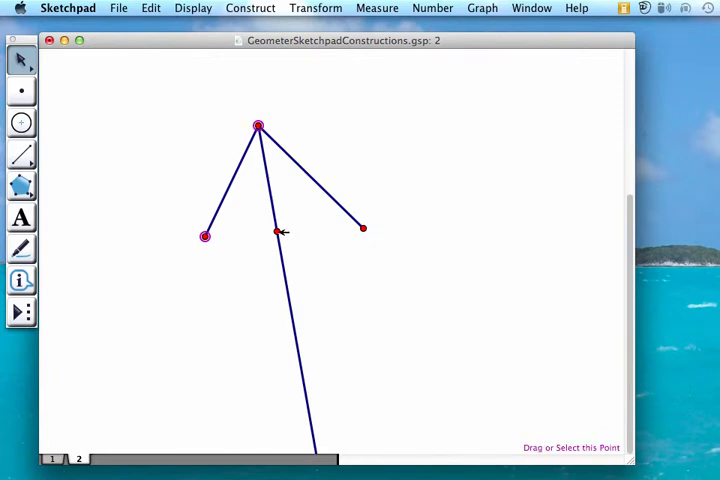
pyautogui.click(277, 231)
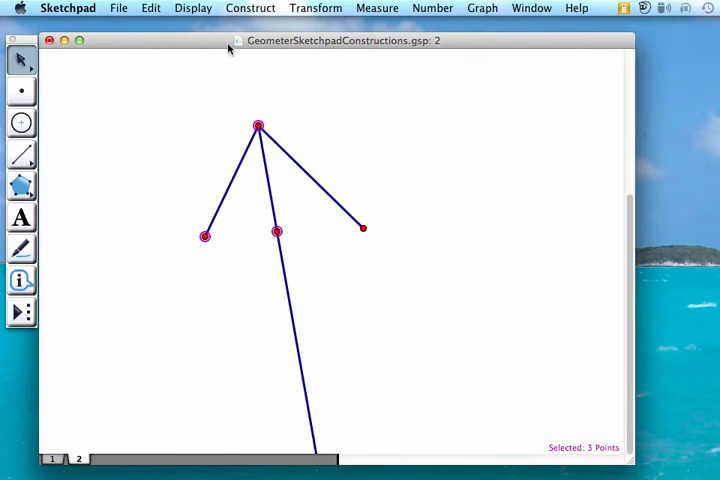
pyautogui.click(377, 8)
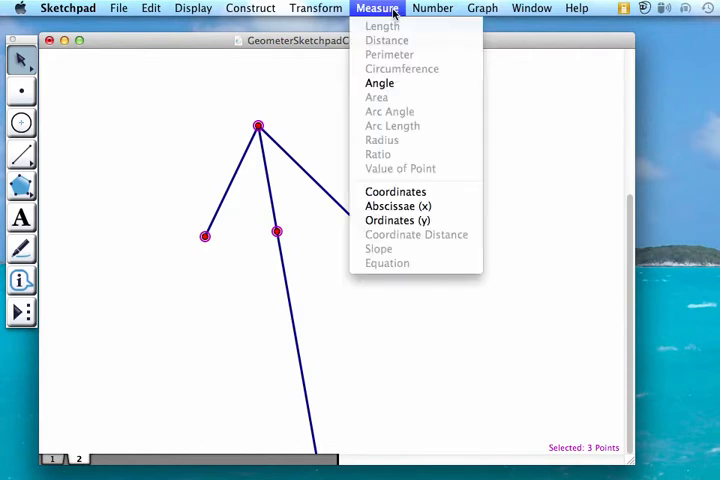
pyautogui.click(379, 82)
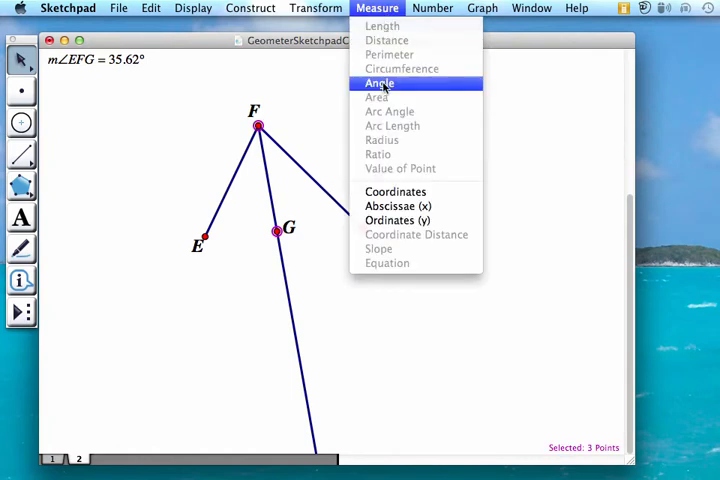
# - Measure angle GFH, which also reads 35.62°
pyautogui.click(378, 82)
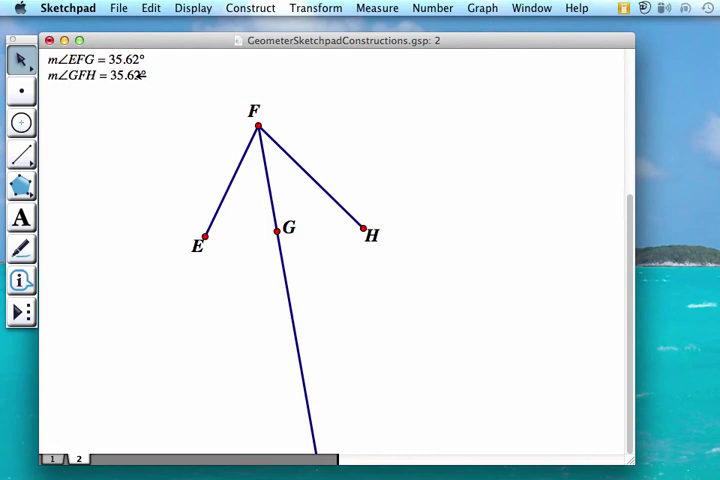